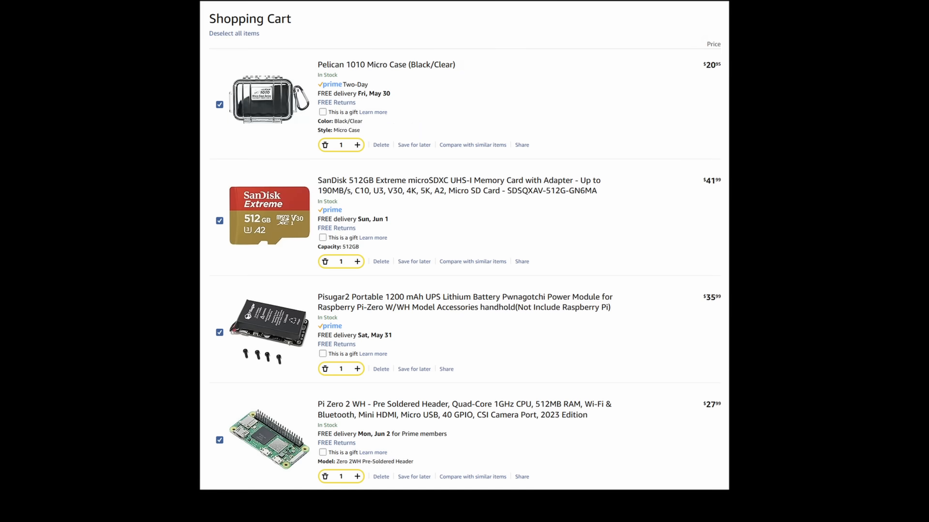
Maximize the Kiwix window and read the Bird article in offline Wikipedia
{"action": "scroll", "scroll_direction": "down", "scroll_amount": 3}
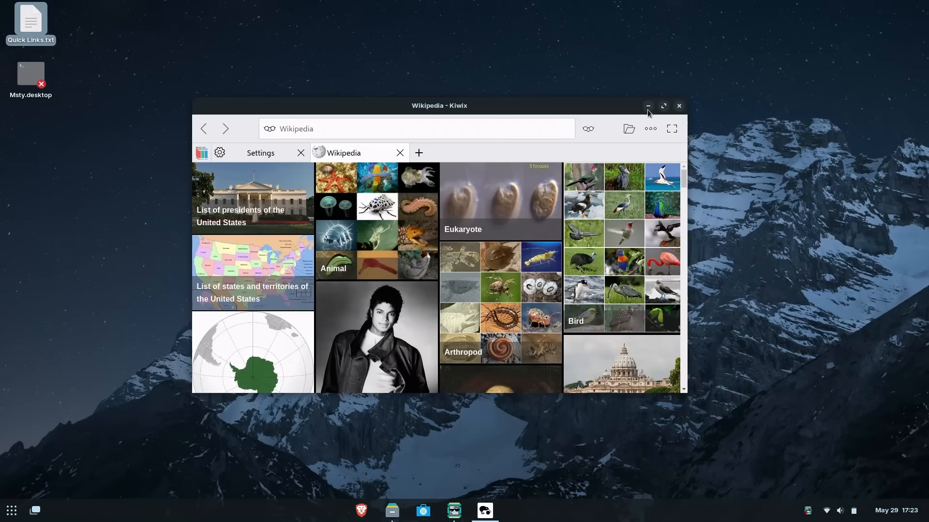
{"action": "left_click", "coordinate": [663, 106]}
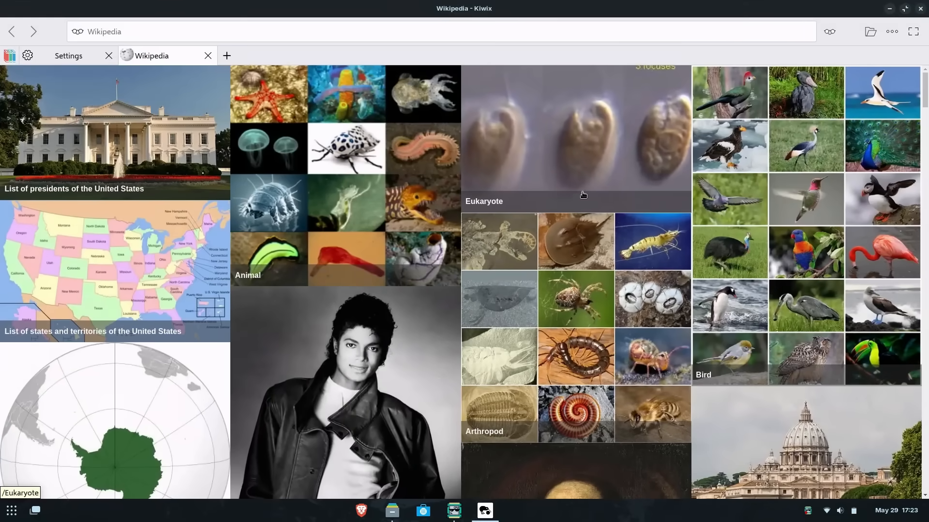
{"action": "left_click", "coordinate": [702, 374]}
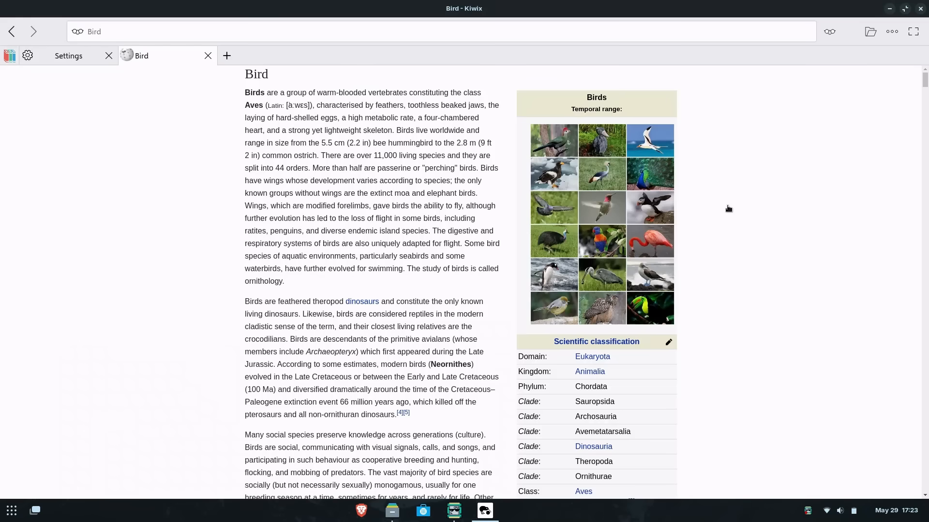
{"action": "scroll", "scroll_direction": "down", "scroll_amount": 3}
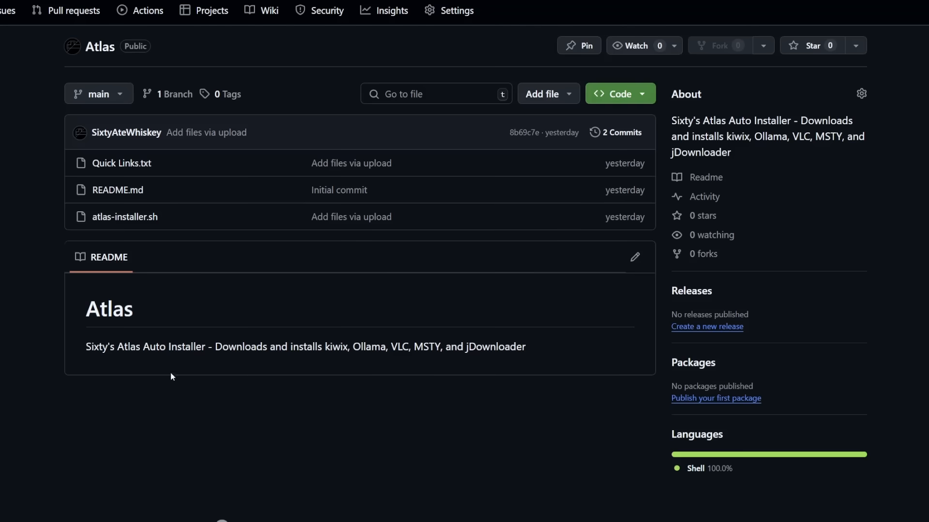
{"action": "left_click_drag", "start_coordinate": [86, 346], "coordinate": [280, 347]}
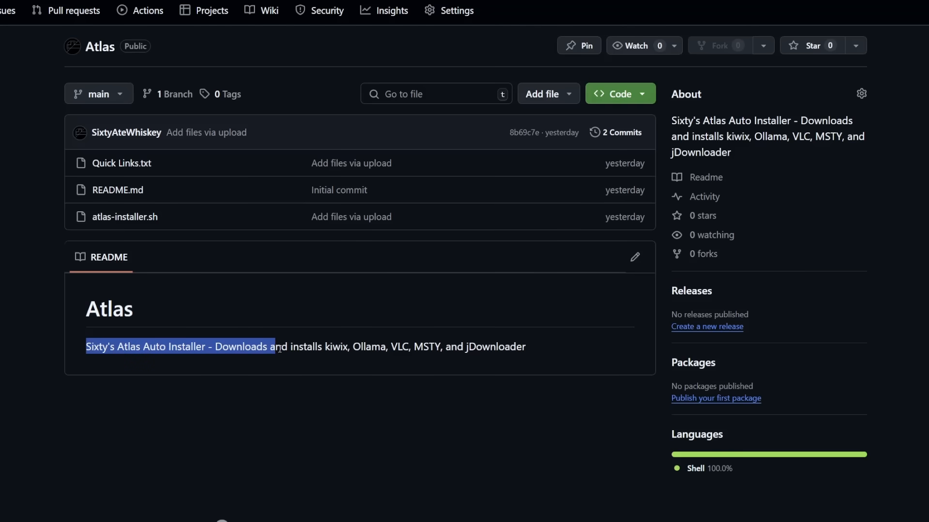
{"action": "left_click_drag", "start_coordinate": [275, 346], "coordinate": [524, 346]}
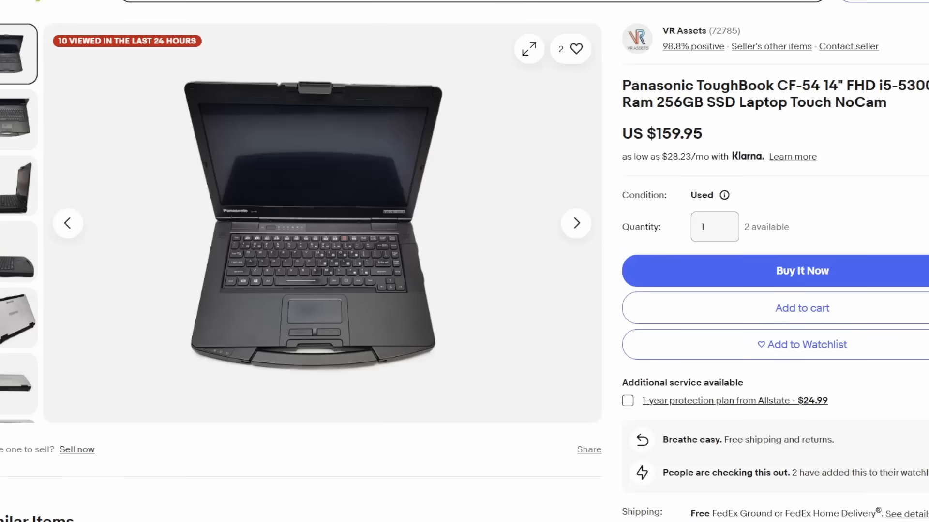
View the eBay listing for the used Panasonic ToughBook CF-54 at US $159.95
{"action": "left_click", "coordinate": [575, 223]}
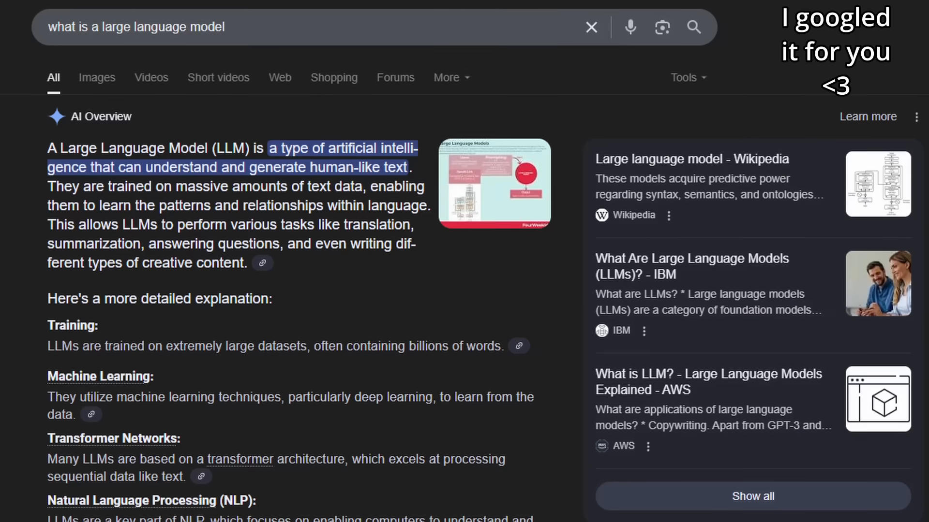
Read through Google's AI Overview explaining what a large language model is
{"action": "scroll", "scroll_direction": "down", "scroll_amount": 3}
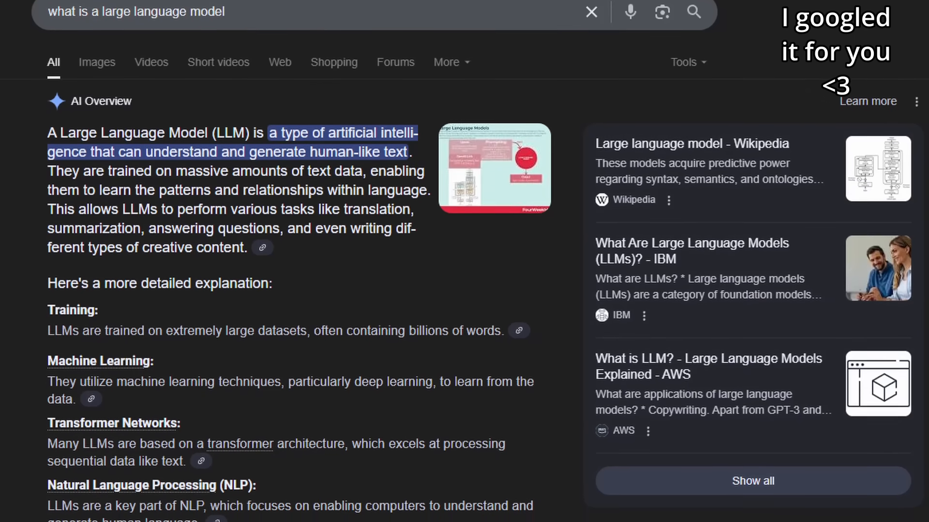
{"action": "scroll", "scroll_direction": "down", "scroll_amount": 3}
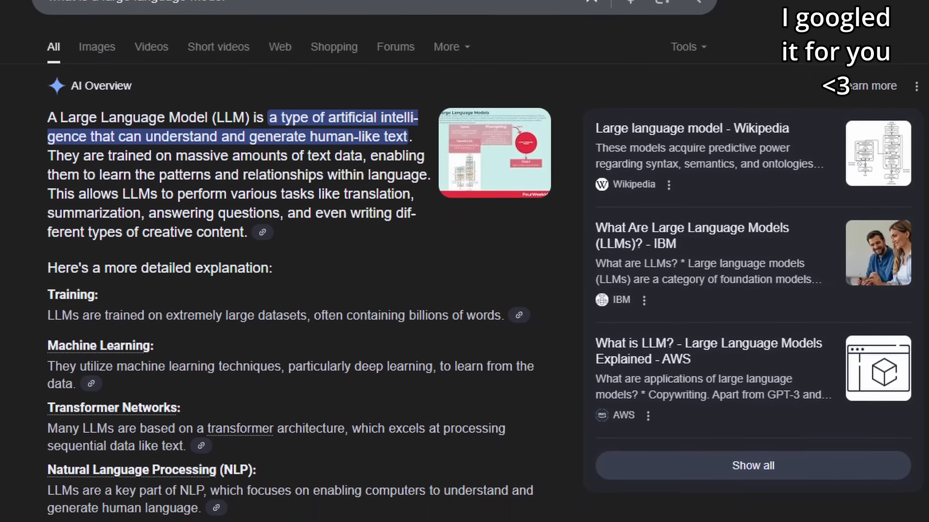
{"action": "scroll", "scroll_direction": "down", "scroll_amount": 3}
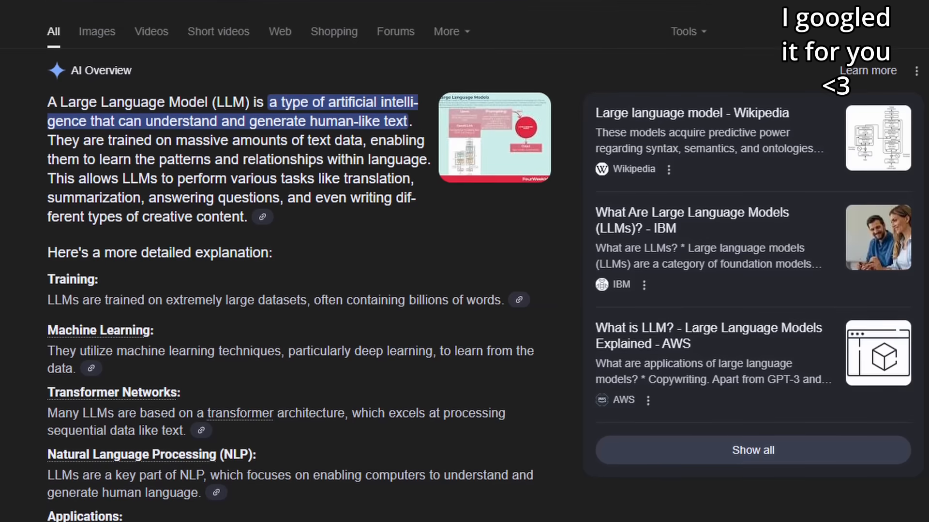
{"action": "scroll", "scroll_direction": "down", "scroll_amount": 3}
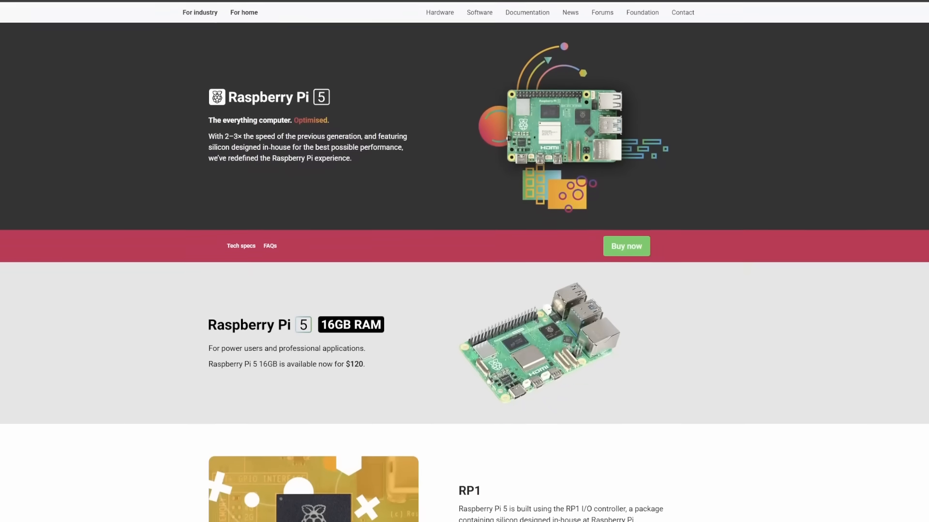
Scroll the Raspberry Pi getting-started guide down to its power supply table
{"action": "scroll", "scroll_direction": "down", "scroll_amount": 3}
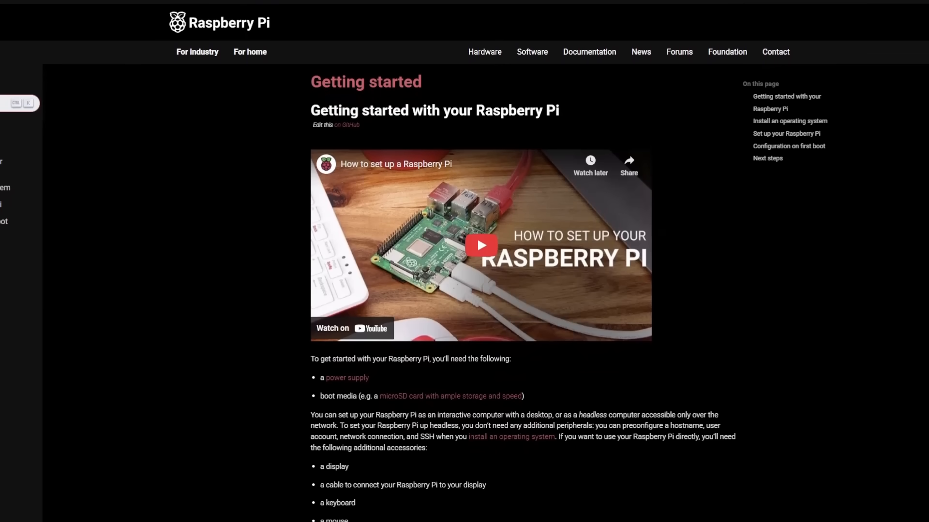
{"action": "scroll", "scroll_direction": "down", "scroll_amount": 3}
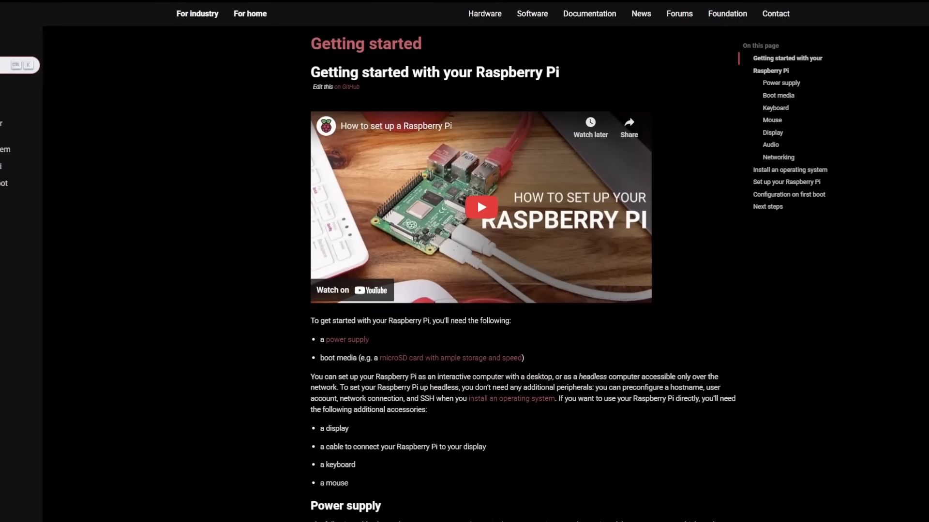
{"action": "scroll", "scroll_direction": "down", "scroll_amount": 3}
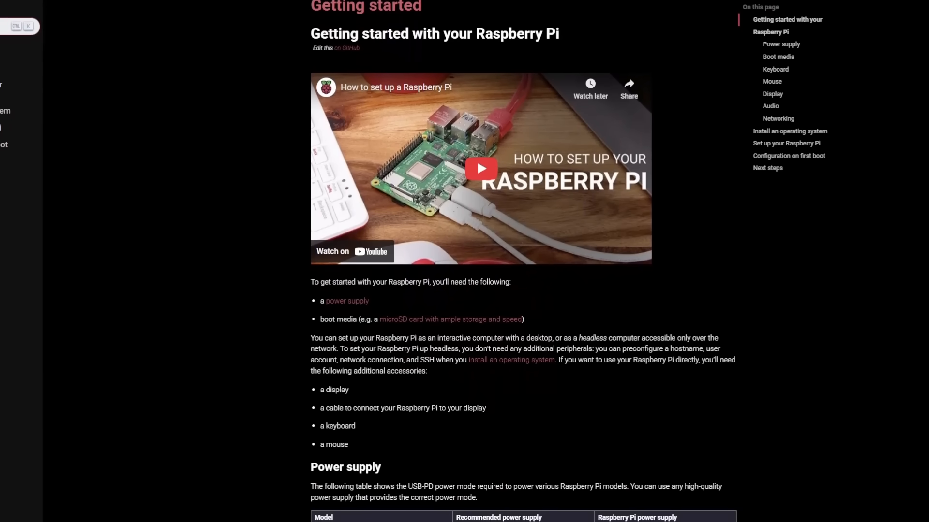
{"action": "scroll", "scroll_direction": "down", "scroll_amount": 3}
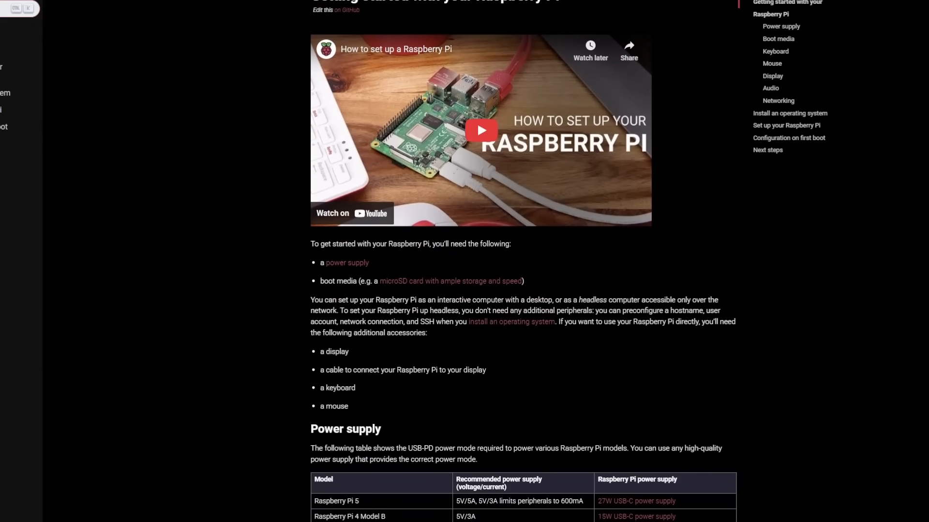
{"action": "scroll", "scroll_direction": "down", "scroll_amount": 3}
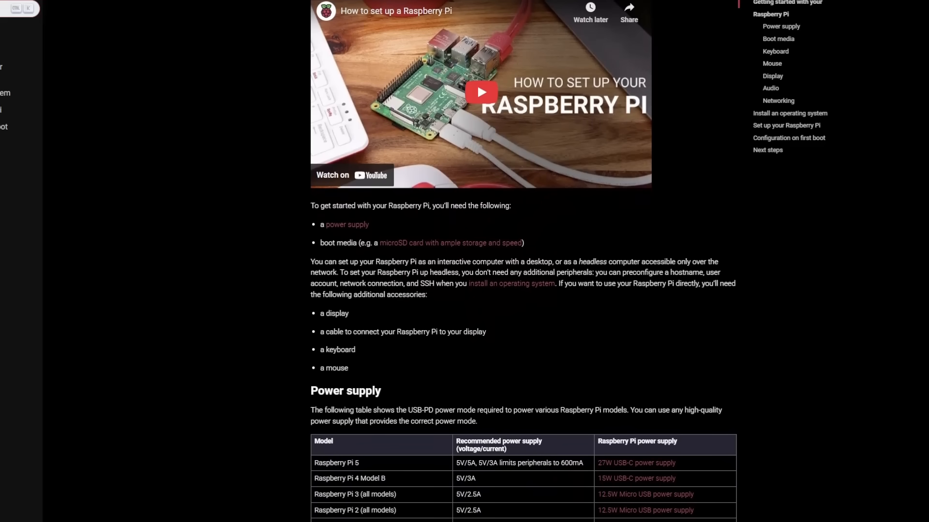
{"action": "scroll", "scroll_direction": "down", "scroll_amount": 3}
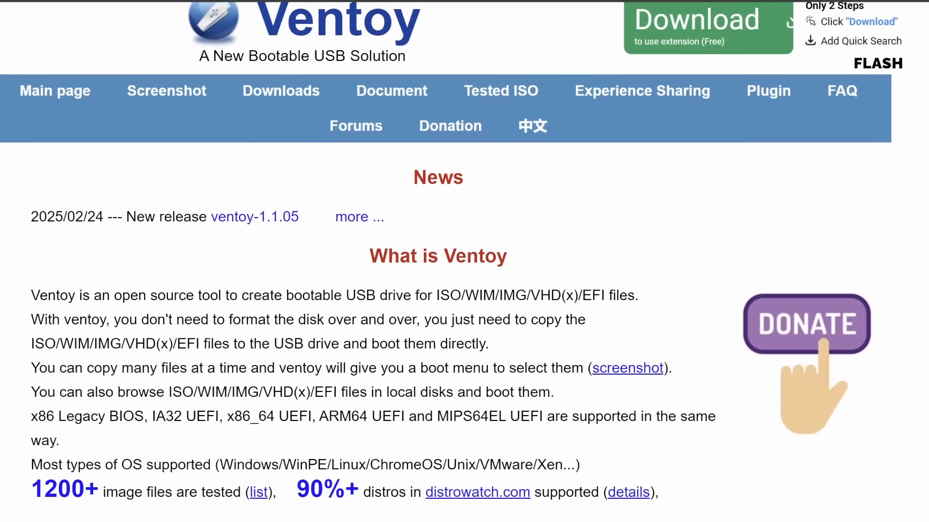
{"action": "scroll", "scroll_direction": "down", "scroll_amount": 3}
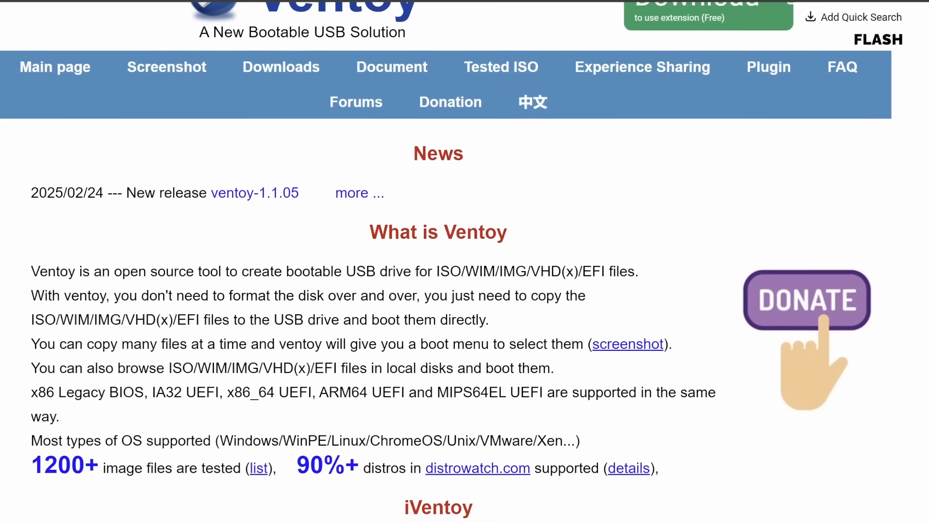
{"action": "scroll", "scroll_direction": "down", "scroll_amount": 3}
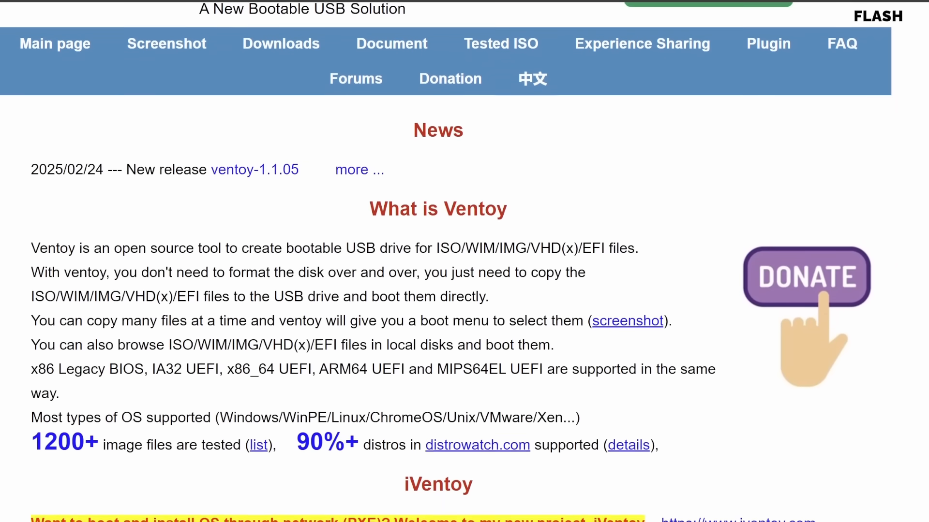
{"action": "scroll", "scroll_direction": "down", "scroll_amount": 3}
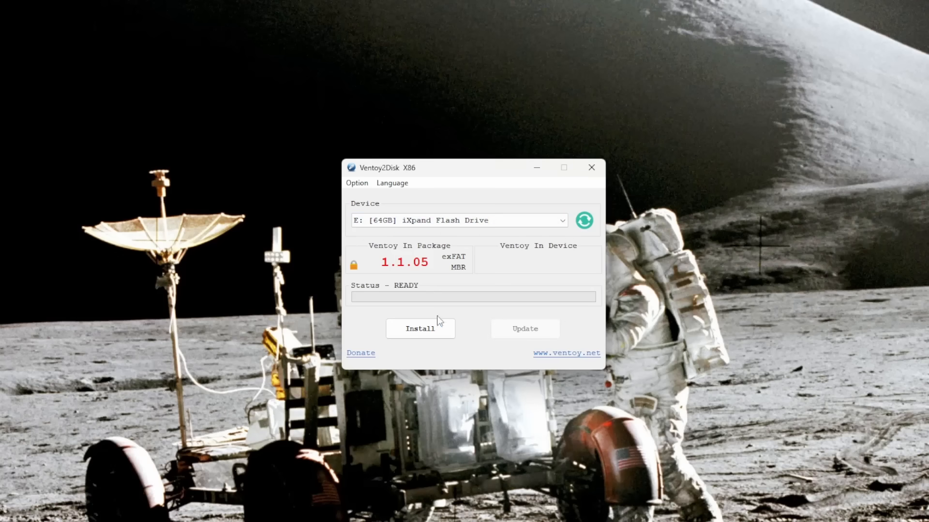
Install Ventoy on the 64GB iXpand drive, confirming the format, and view the new Ventoy (E:) drive
{"action": "left_click", "coordinate": [419, 329]}
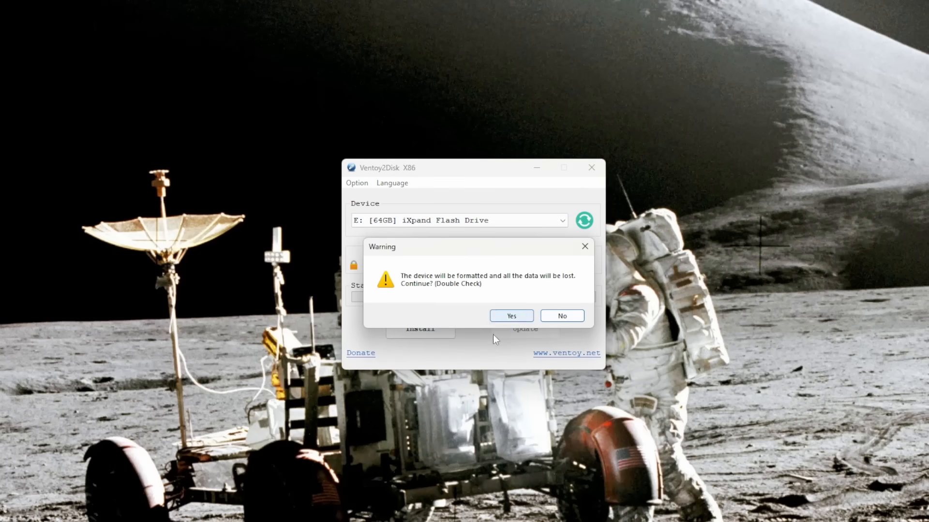
{"action": "left_click", "coordinate": [511, 316]}
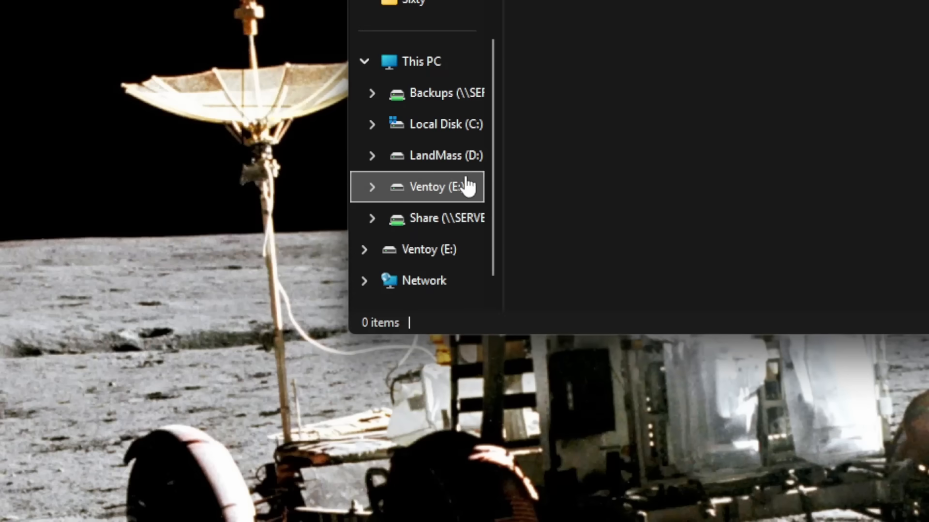
{"action": "left_click", "coordinate": [426, 187]}
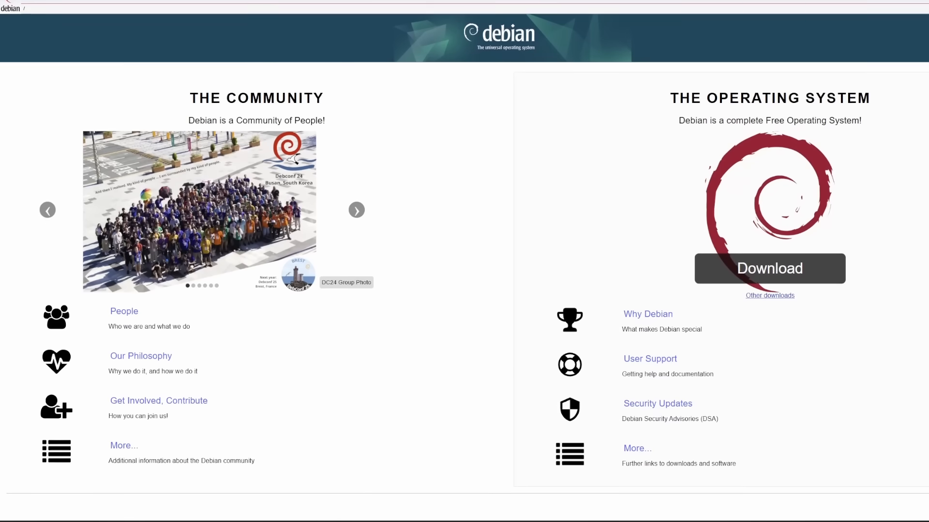
{"action": "scroll", "scroll_direction": "down", "scroll_amount": 3}
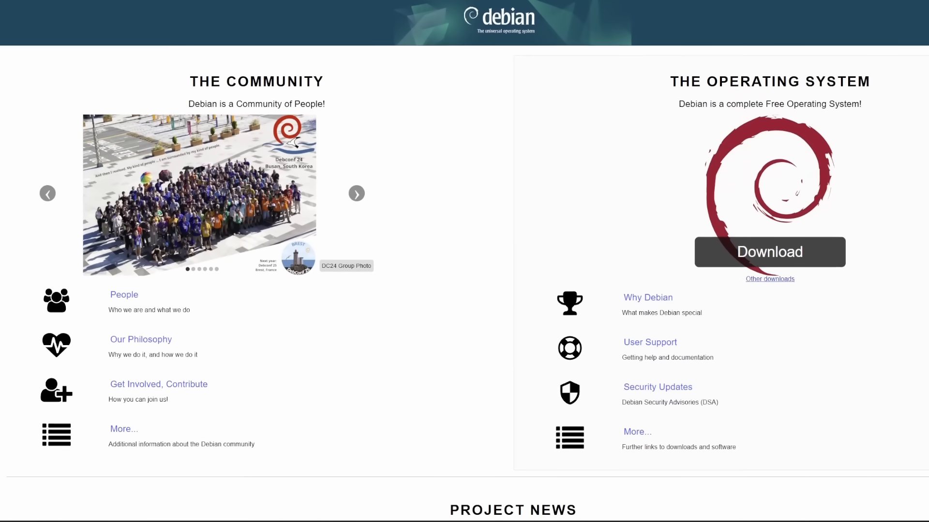
{"action": "scroll", "scroll_direction": "down", "scroll_amount": 3}
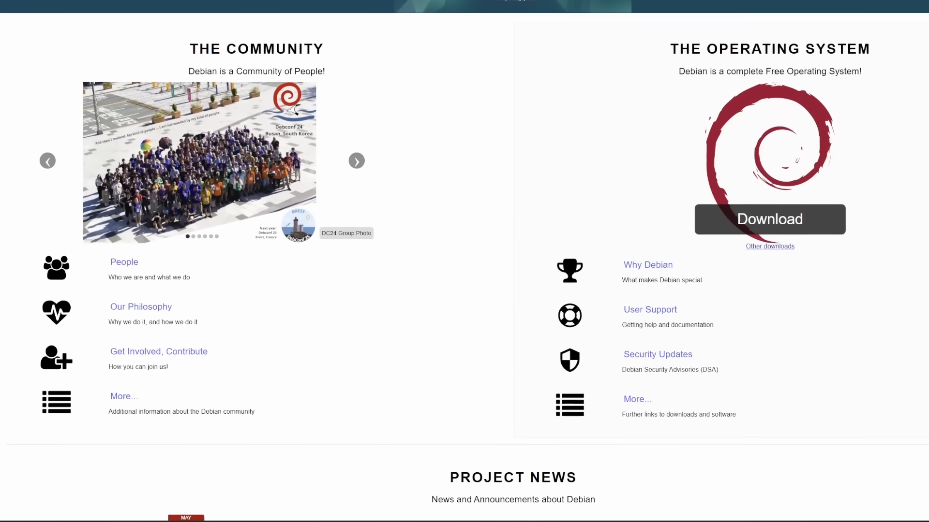
{"action": "left_click", "coordinate": [769, 219]}
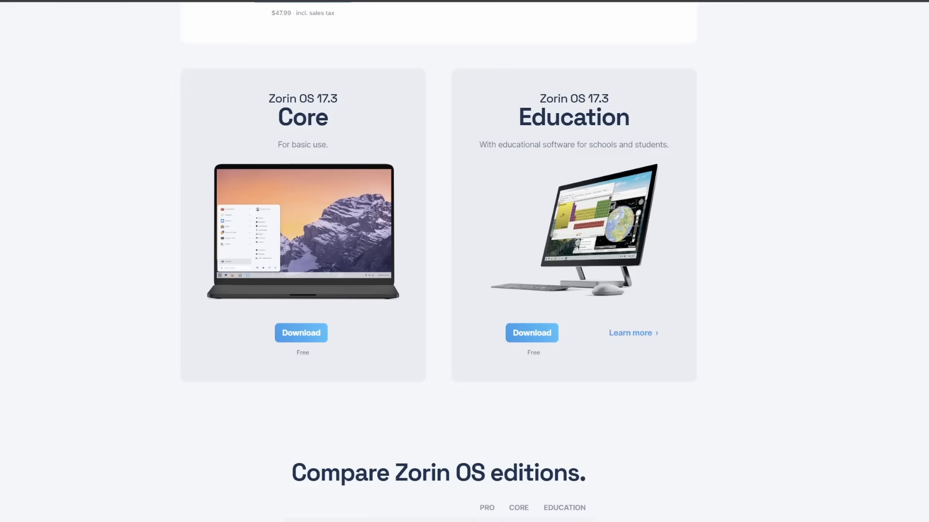
Browse the Zorin OS download and products pages down to the Zorin OS 17.3 Pro edition at $47.99
{"action": "scroll", "scroll_direction": "up", "scroll_amount": 3}
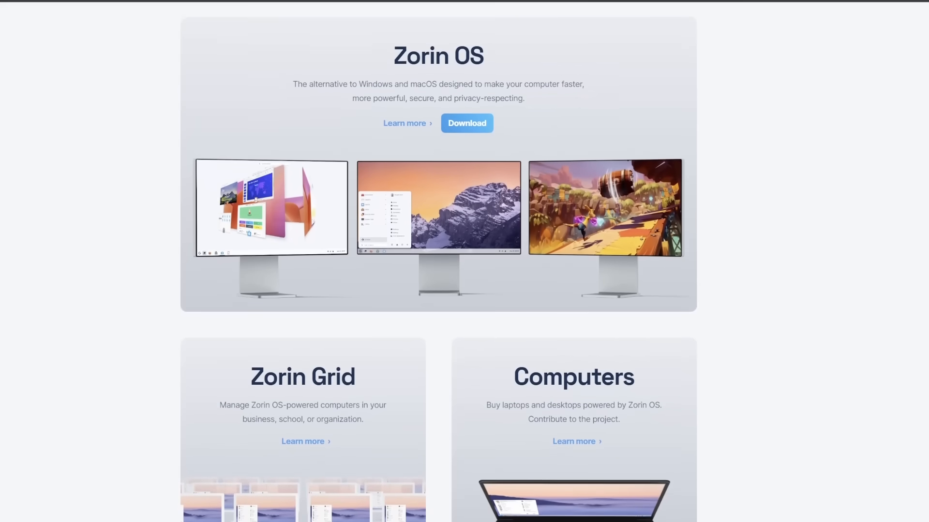
{"action": "scroll", "scroll_direction": "down", "scroll_amount": 3}
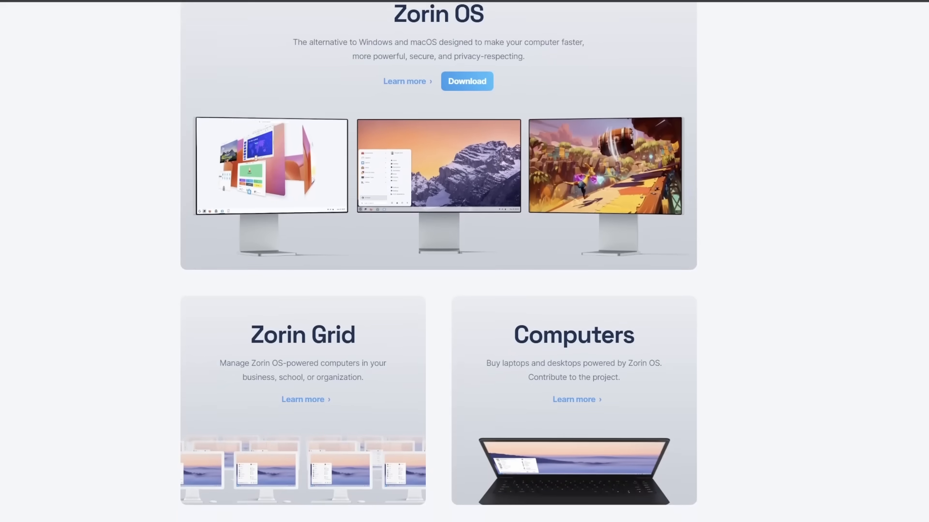
{"action": "scroll", "scroll_direction": "down", "scroll_amount": 3}
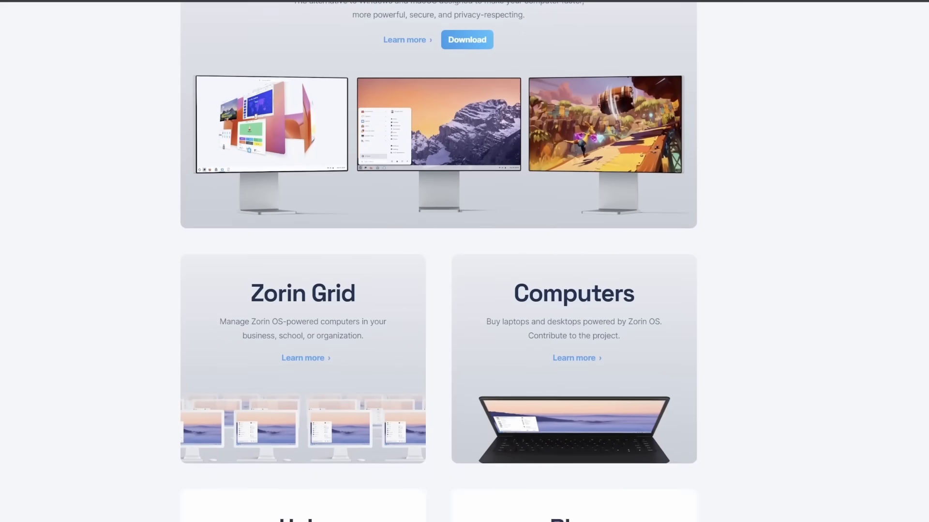
{"action": "scroll", "scroll_direction": "down", "scroll_amount": 3}
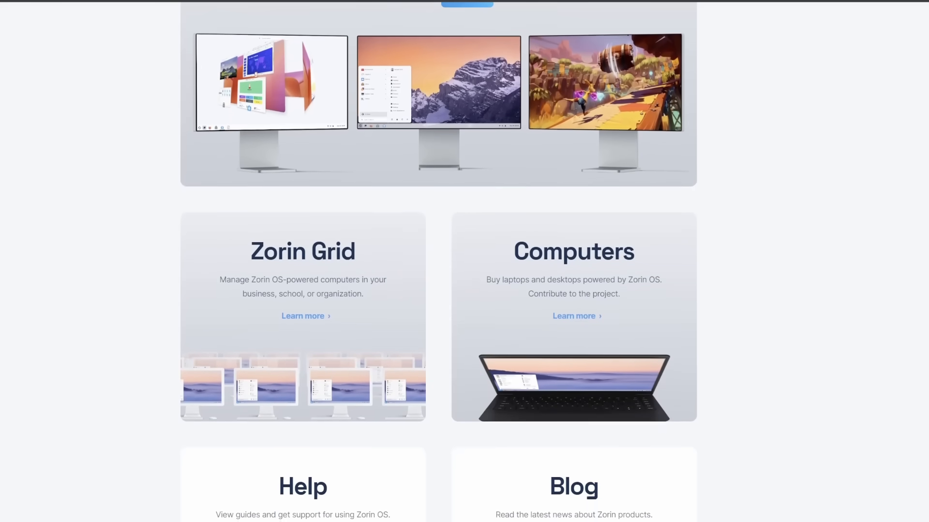
{"action": "scroll", "scroll_direction": "down", "scroll_amount": 3}
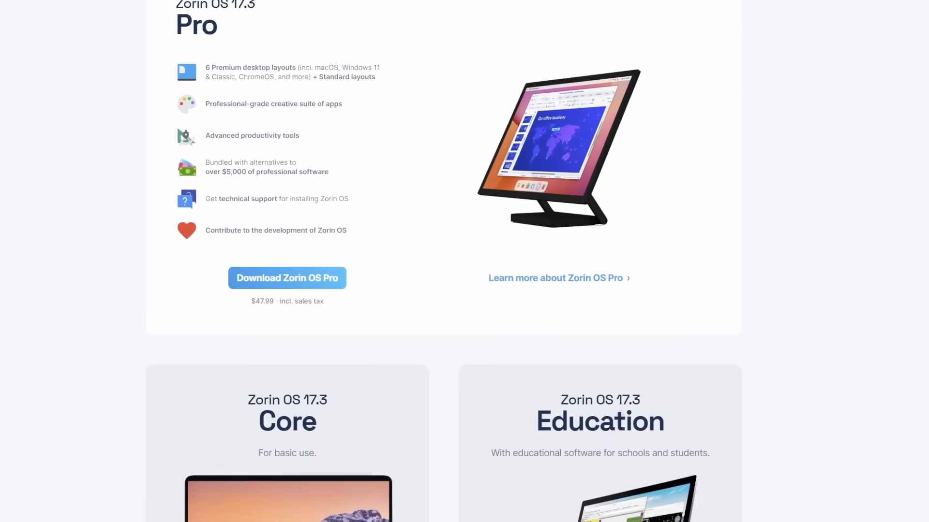
{"action": "scroll", "scroll_direction": "down", "scroll_amount": 3}
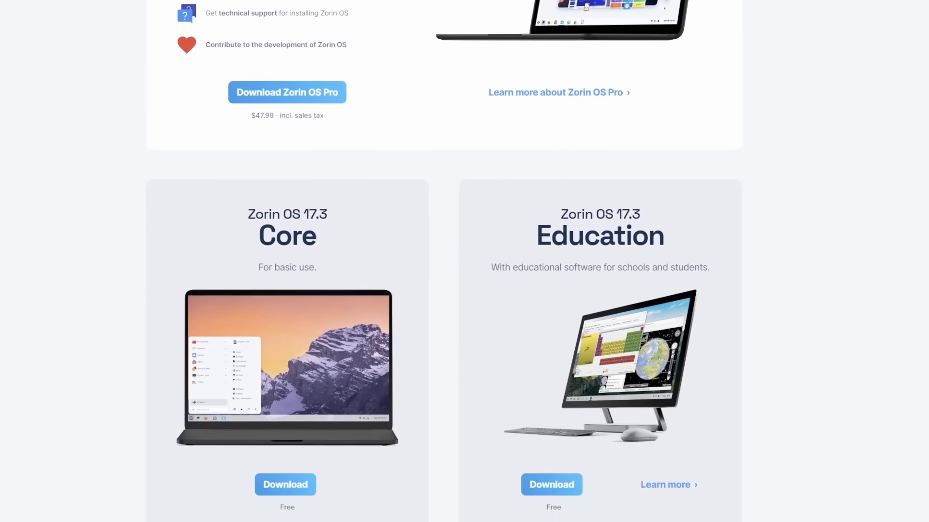
{"action": "scroll", "scroll_direction": "down", "scroll_amount": 3}
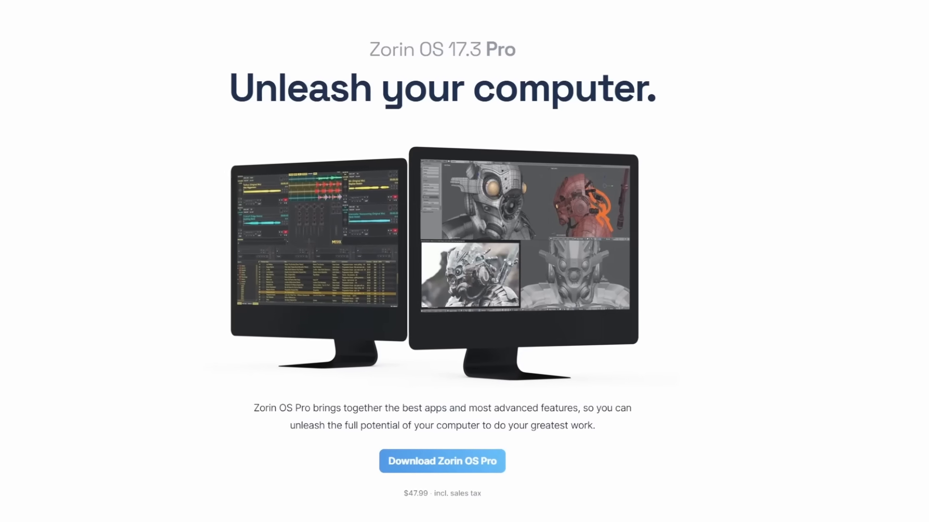
{"action": "scroll", "scroll_direction": "down", "scroll_amount": 3}
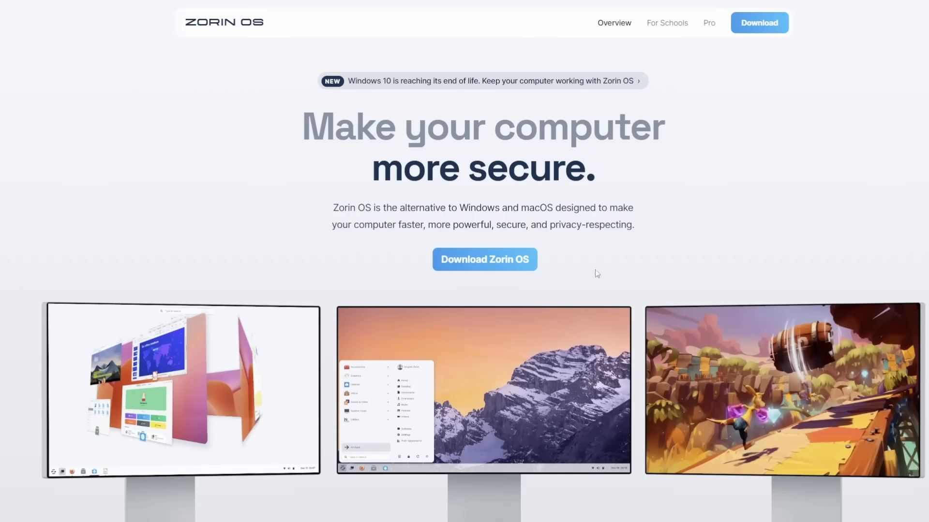
Start downloading the free Zorin OS 17.3 Core edition
{"action": "scroll", "scroll_direction": "down", "scroll_amount": 3}
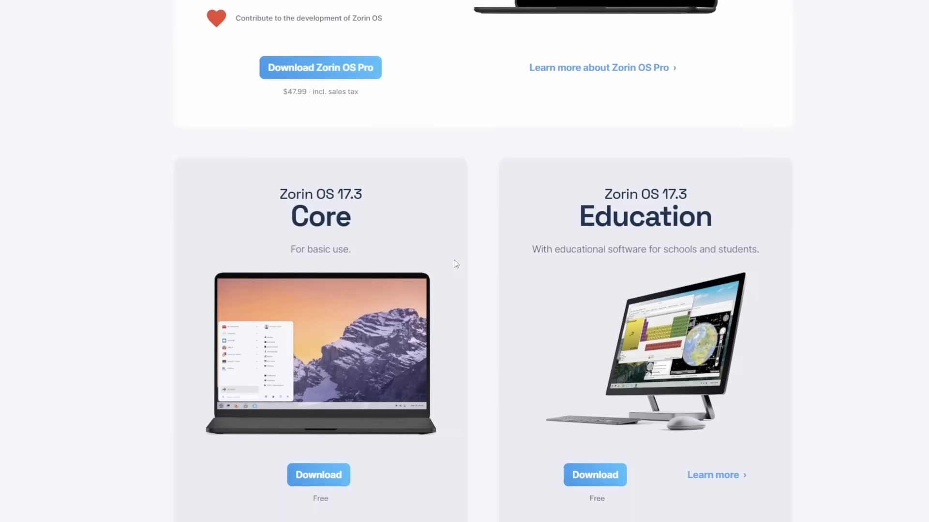
{"action": "left_click", "coordinate": [318, 474]}
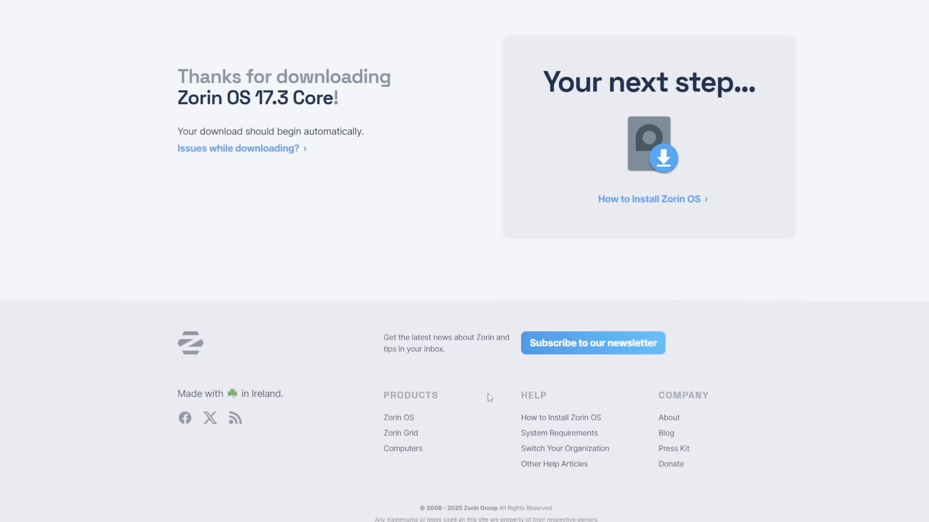